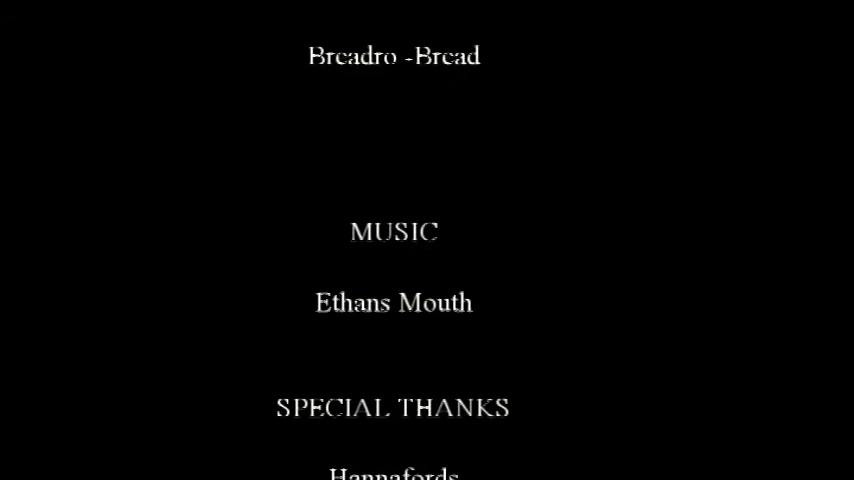
scroll("down", 3)
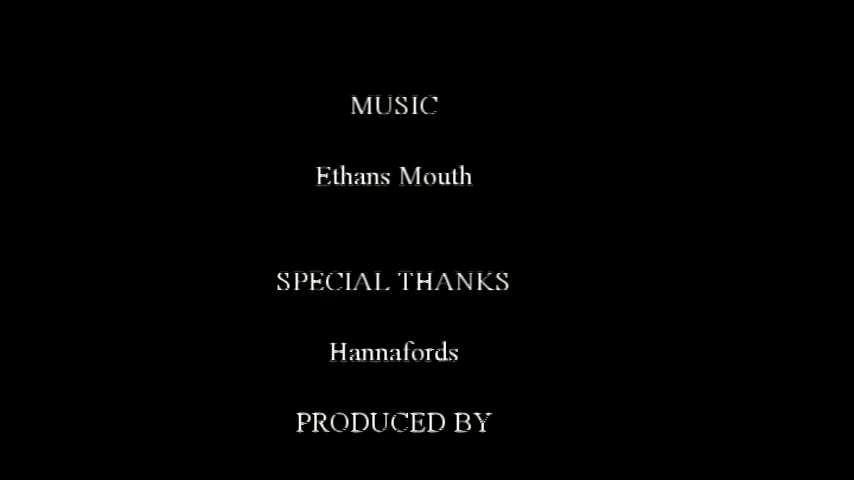